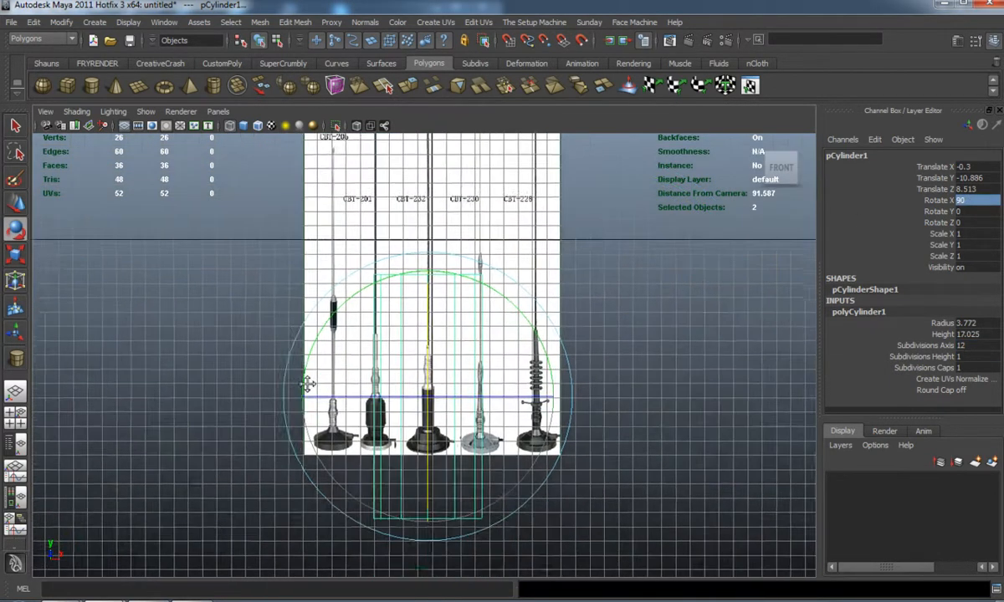
Stretch the polygon cylinder to fit over the reference antenna base
scroll("down", 3)
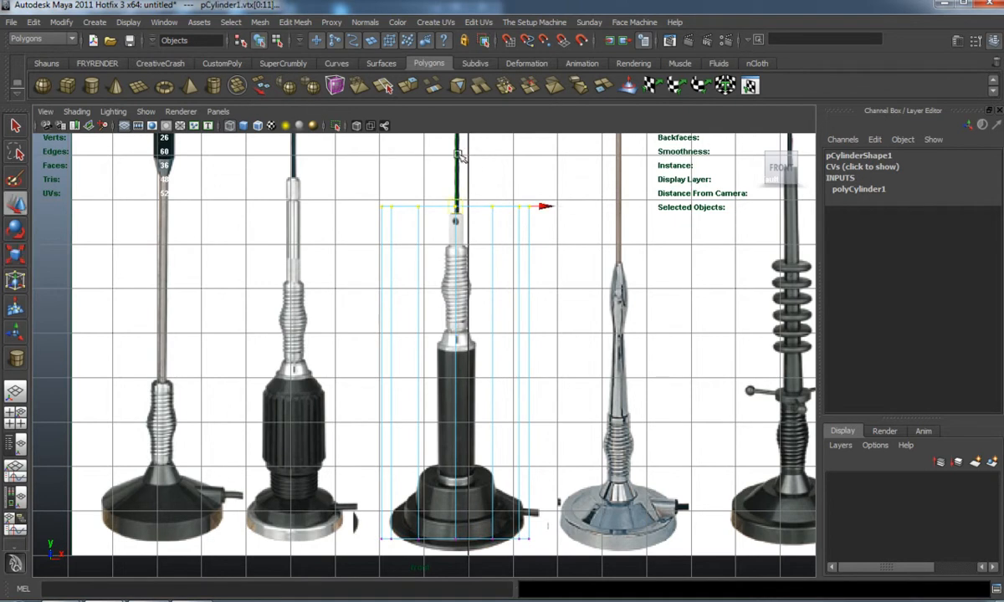
left_click_drag(456, 205, 456, 514)
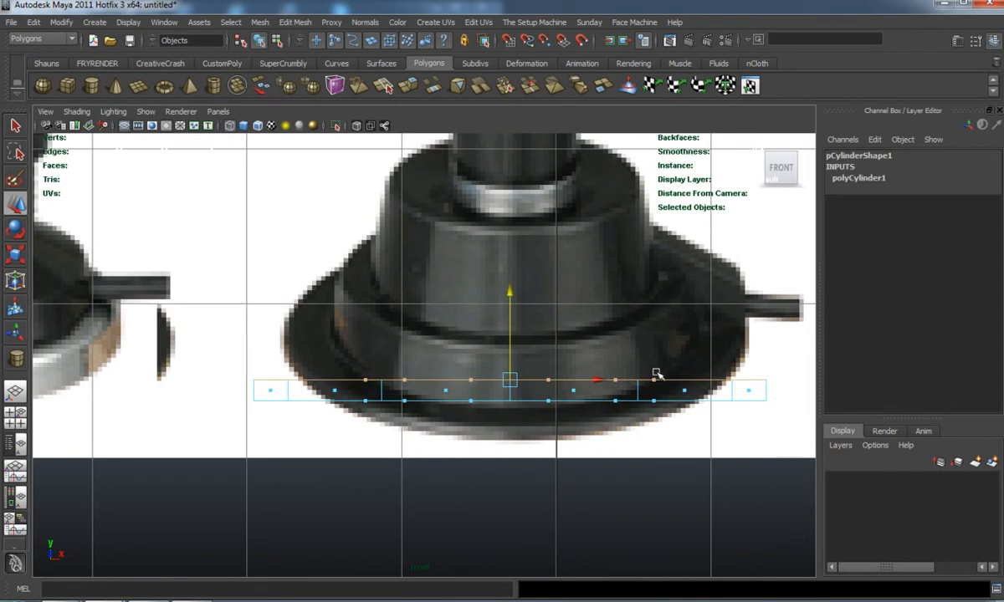
mouse_move(435, 185)
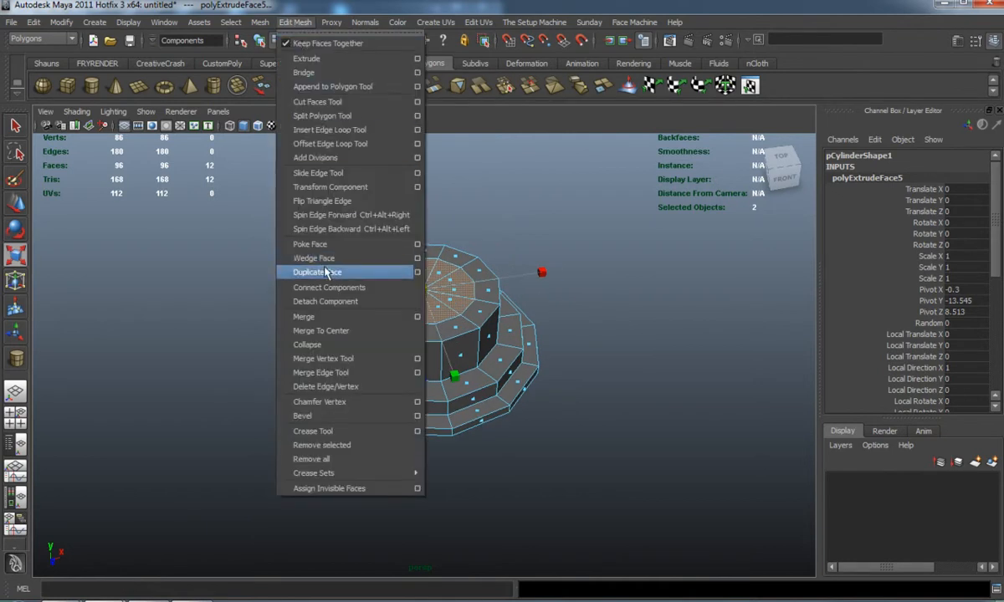
Split off the top faces, then raise, shrink and extrude them into a narrower collar
left_click(317, 272)
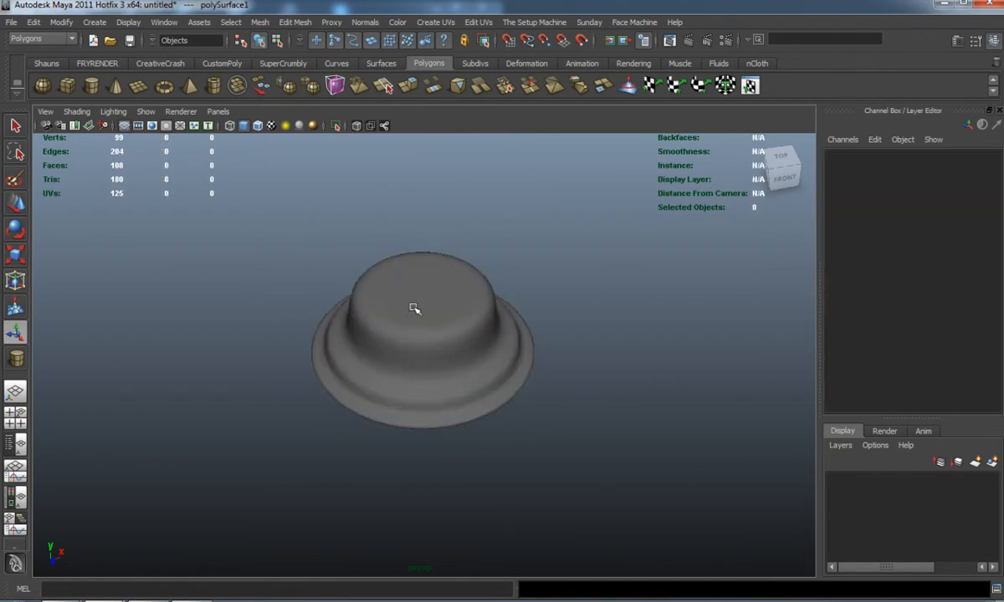
left_click(419, 288)
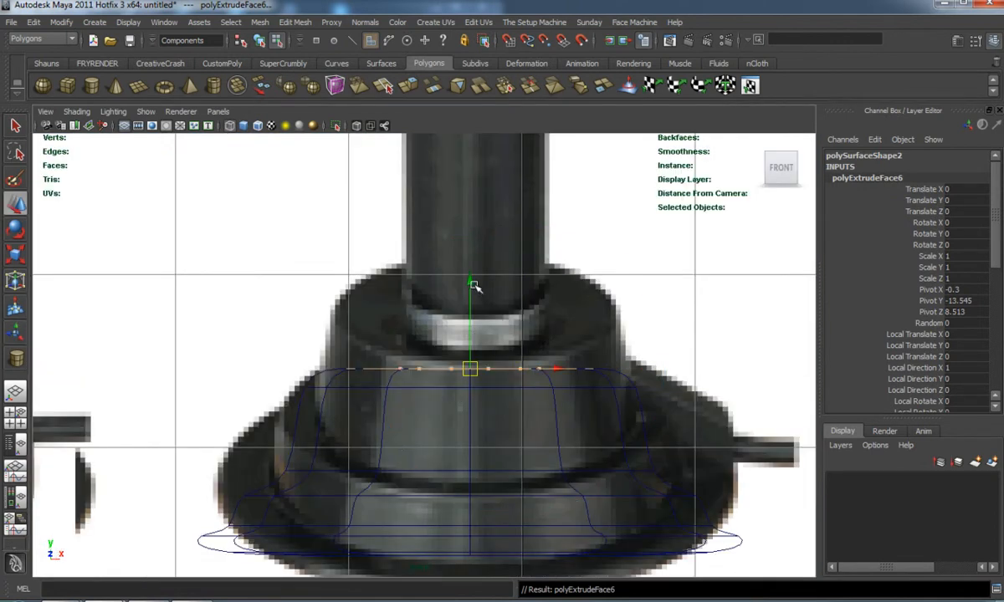
left_click_drag(470, 369, 470, 341)
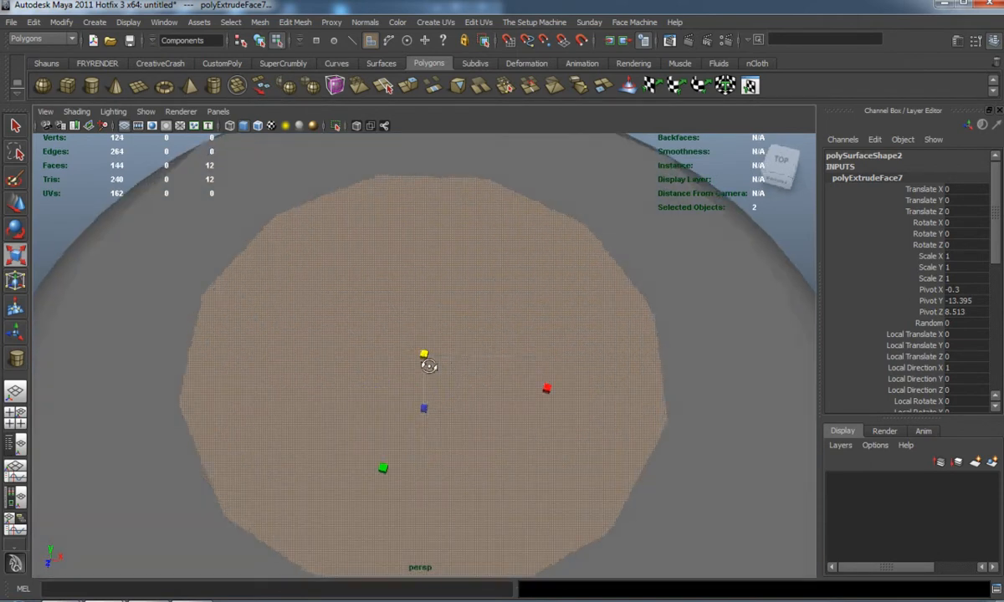
left_click_drag(427, 364, 362, 283)
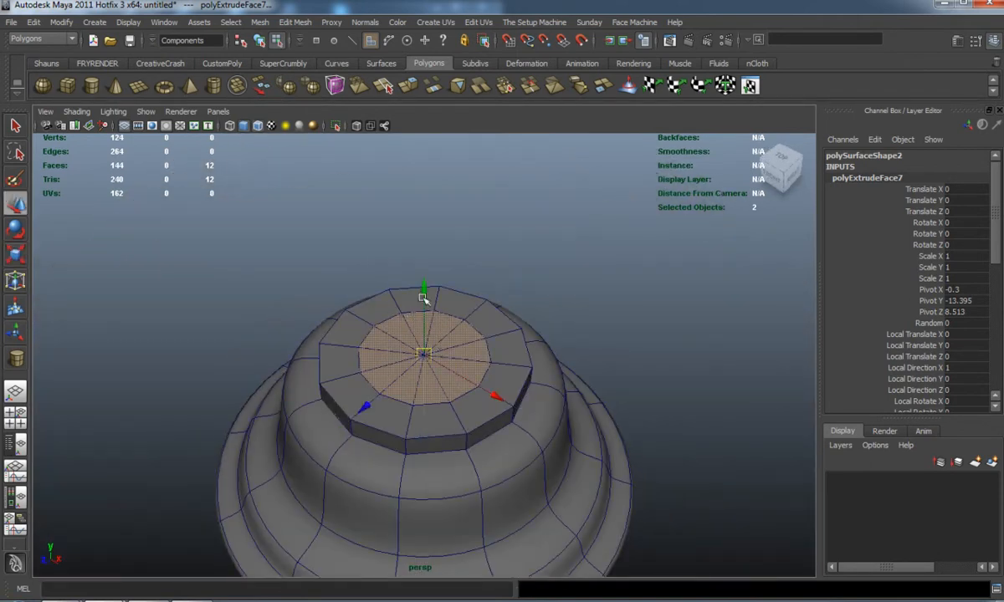
left_click(423, 298)
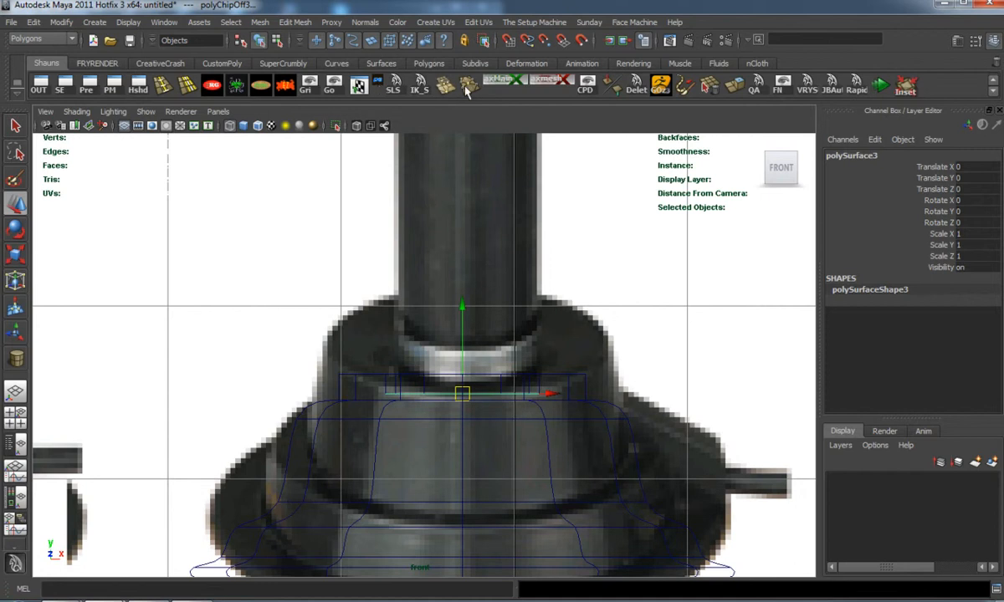
Duplicate the shaft piece's top faces and raise them toward the silver section
left_click(467, 84)
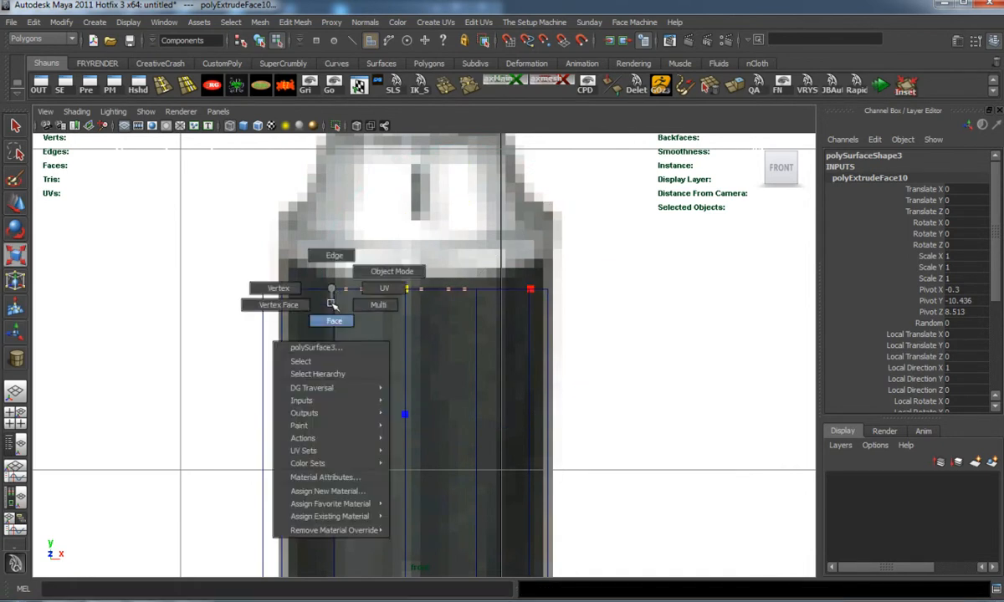
left_click(294, 22)
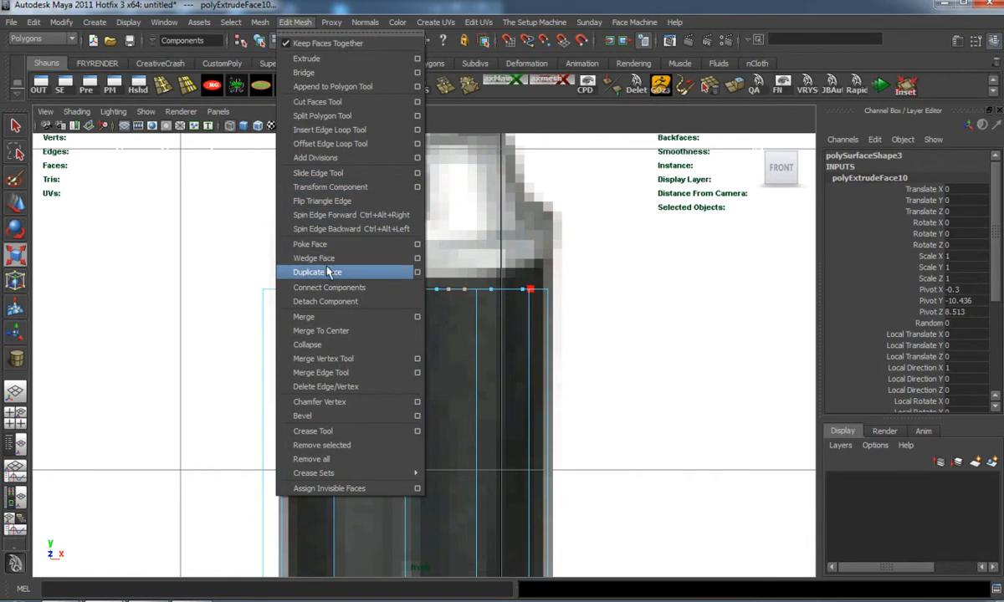
left_click(317, 272)
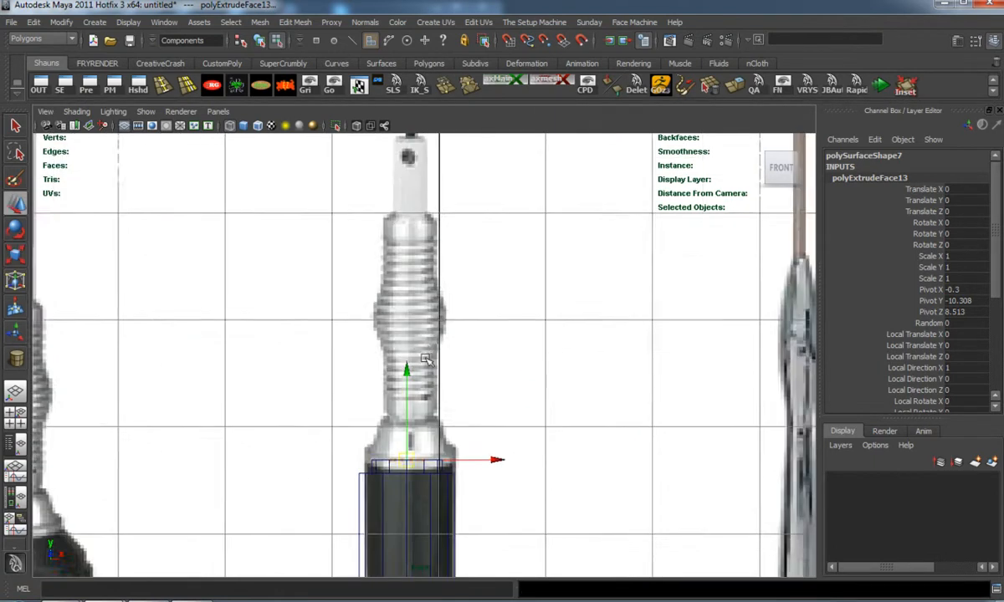
scroll("up", 3)
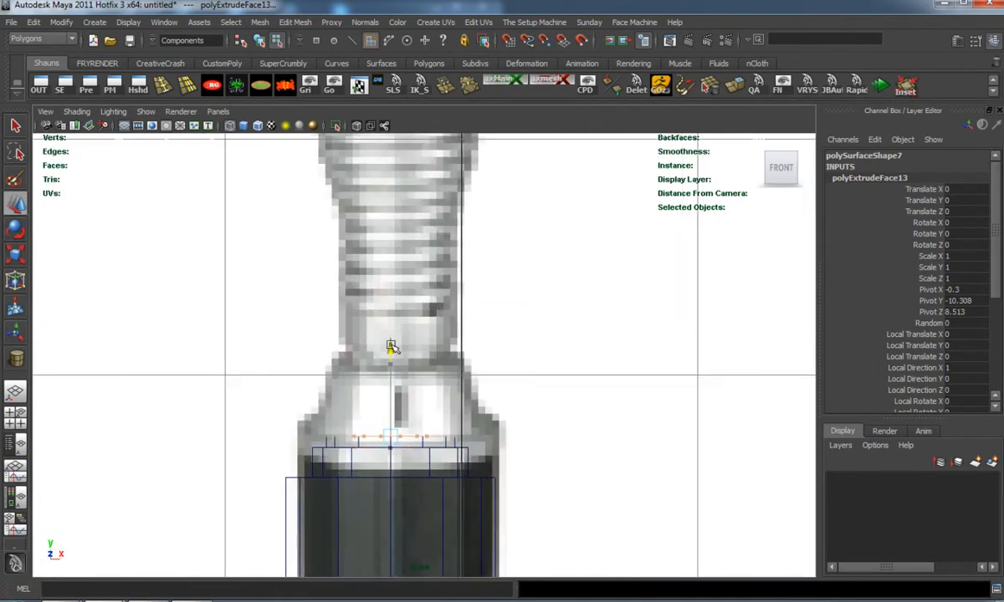
left_click_drag(393, 350, 398, 281)
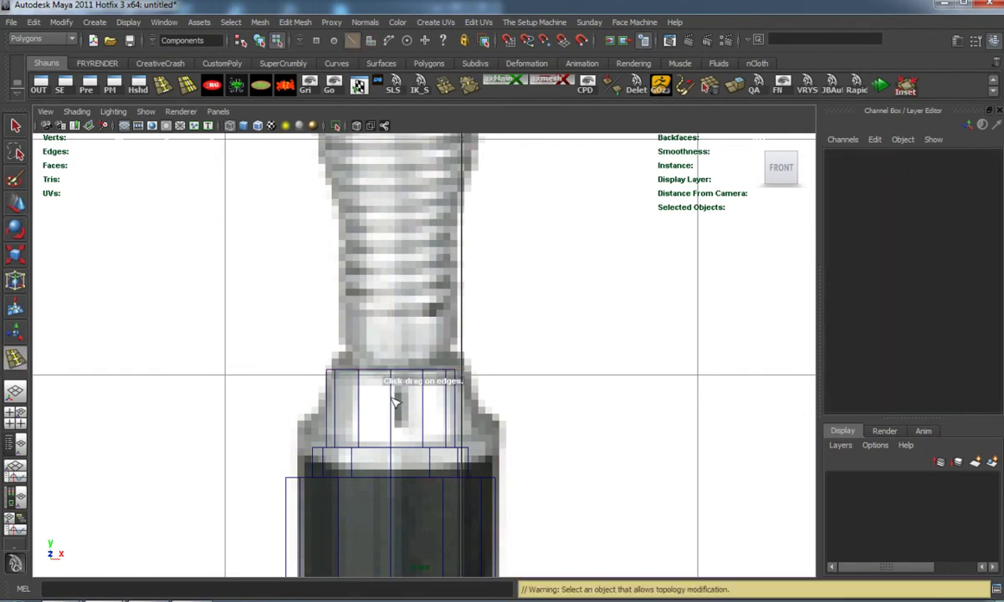
Extrude the new piece's top faces and raise stacked rings up the mid-section
left_click(393, 410)
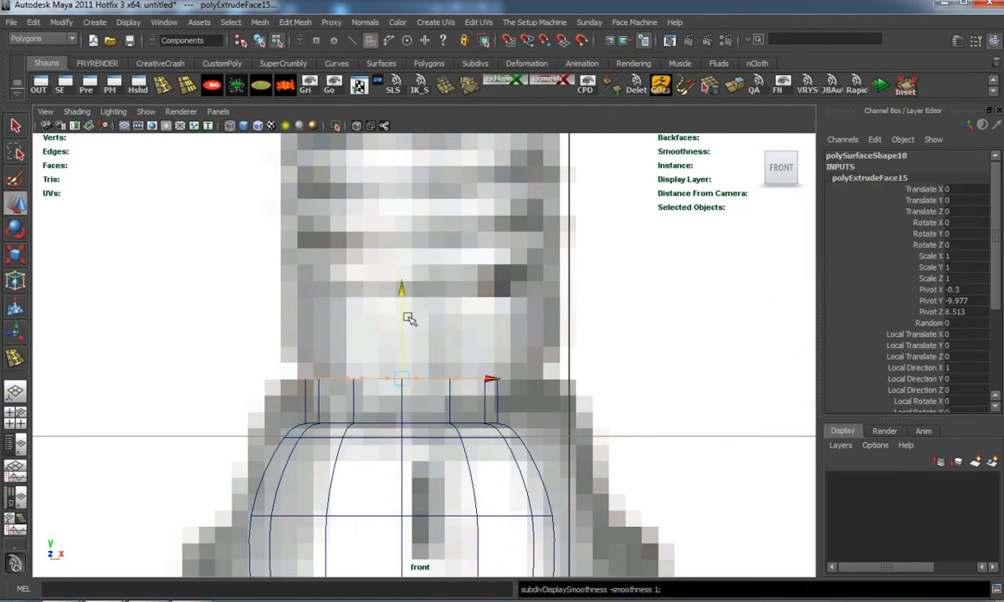
left_click_drag(403, 377, 403, 358)
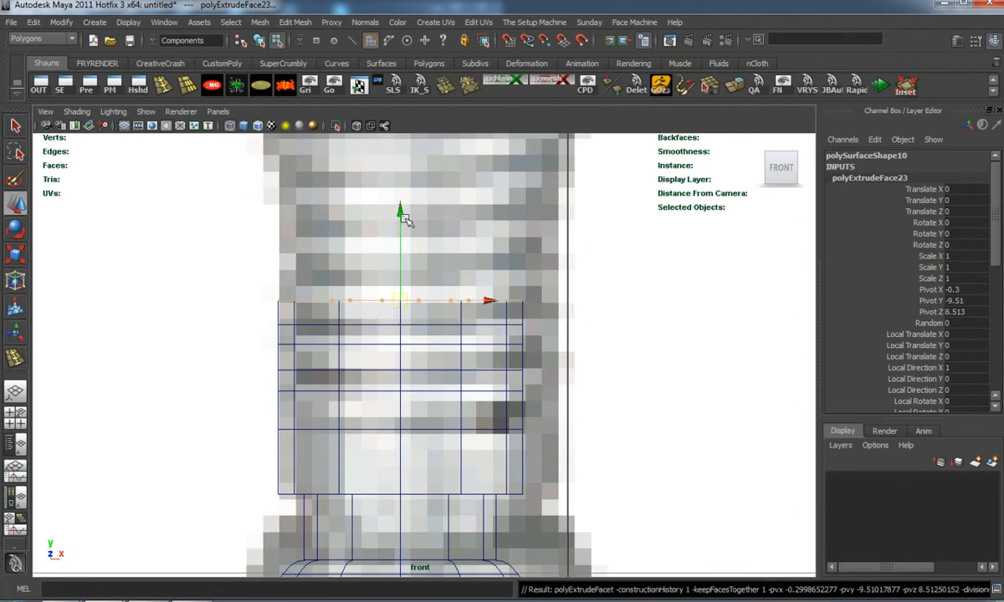
left_click_drag(400, 234, 400, 185)
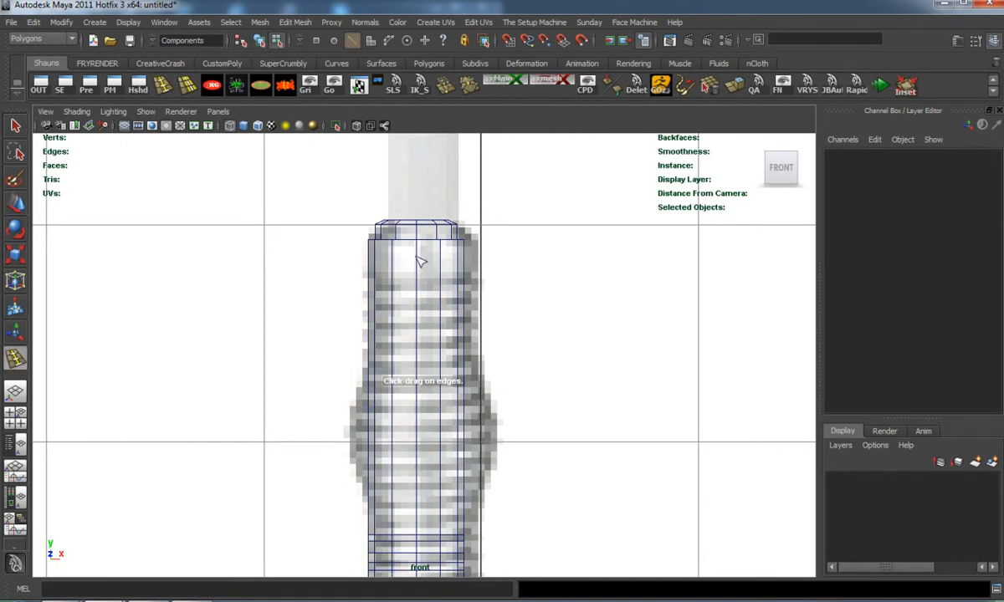
Insert four edge loops down the ribbed silver mid-section toward its bottom
left_click(421, 267)
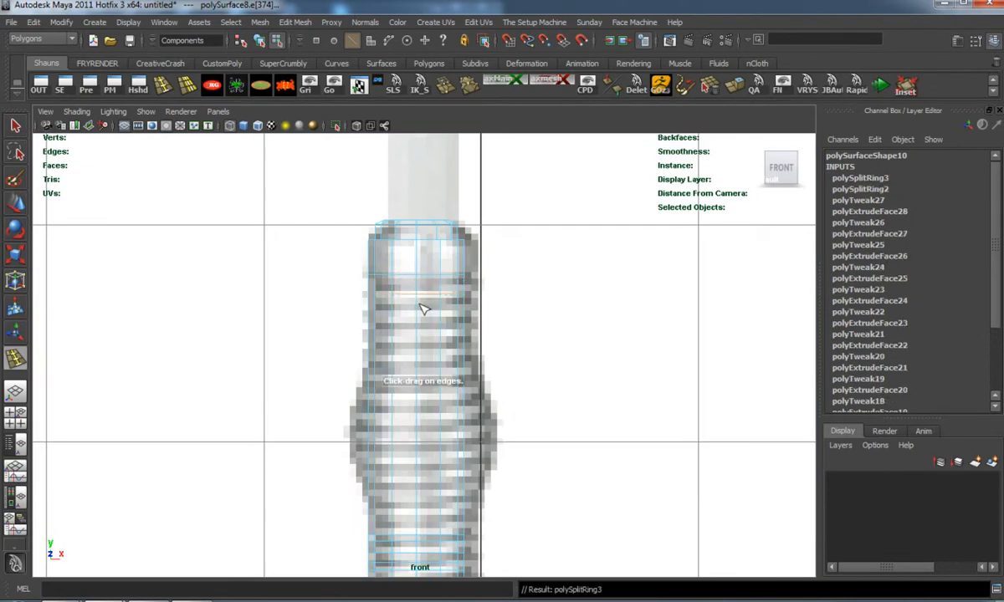
left_click(422, 318)
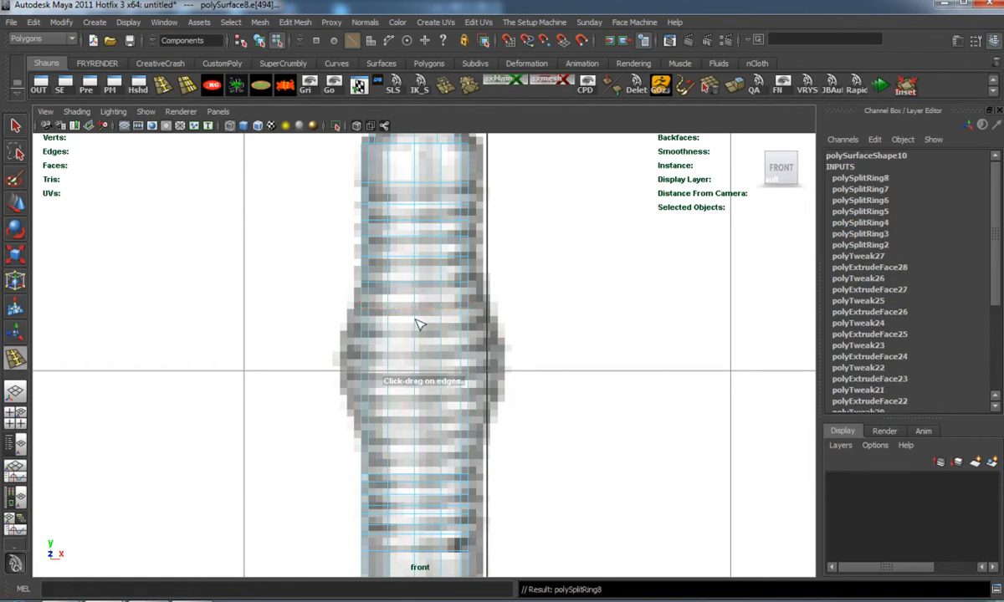
left_click(419, 352)
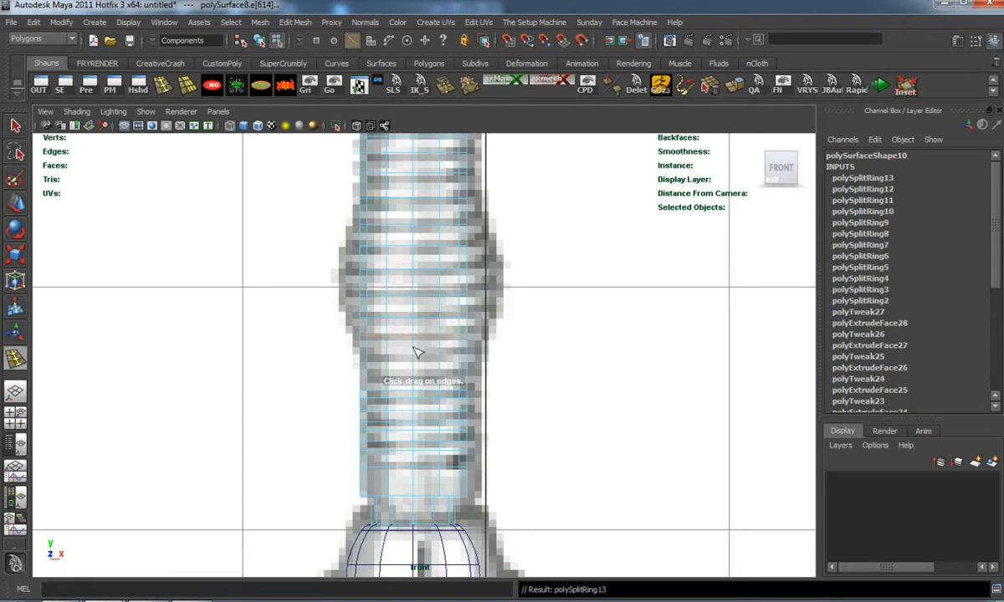
left_click(419, 372)
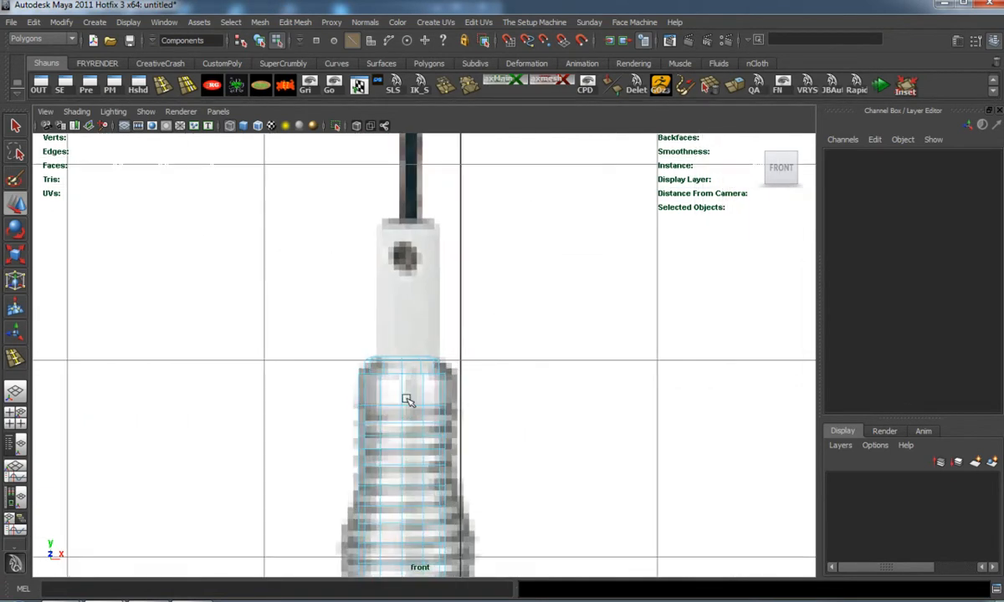
Return to Object Mode and select the flared base piece for smooth preview
scroll("up", 3)
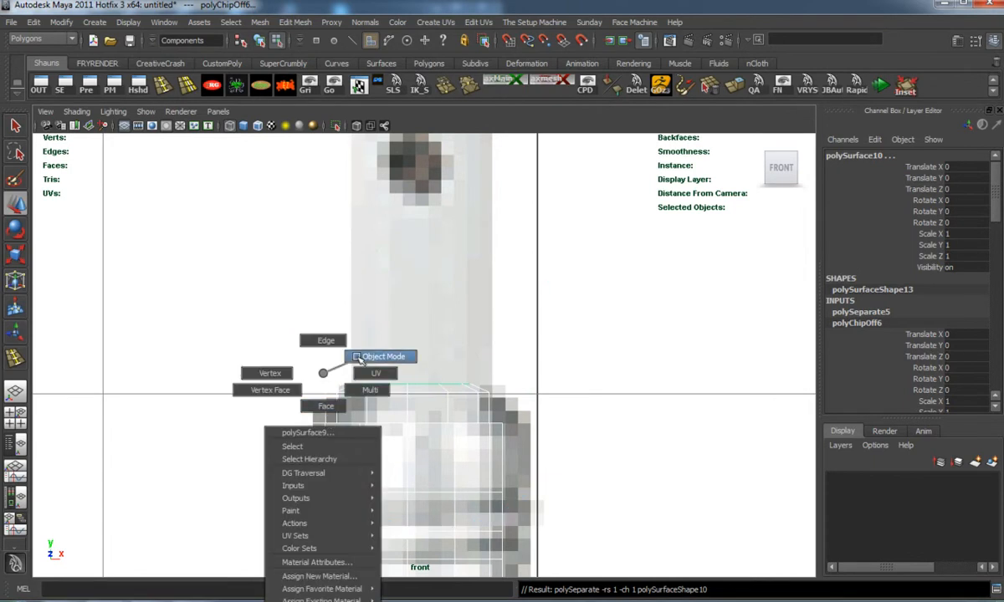
left_click(383, 356)
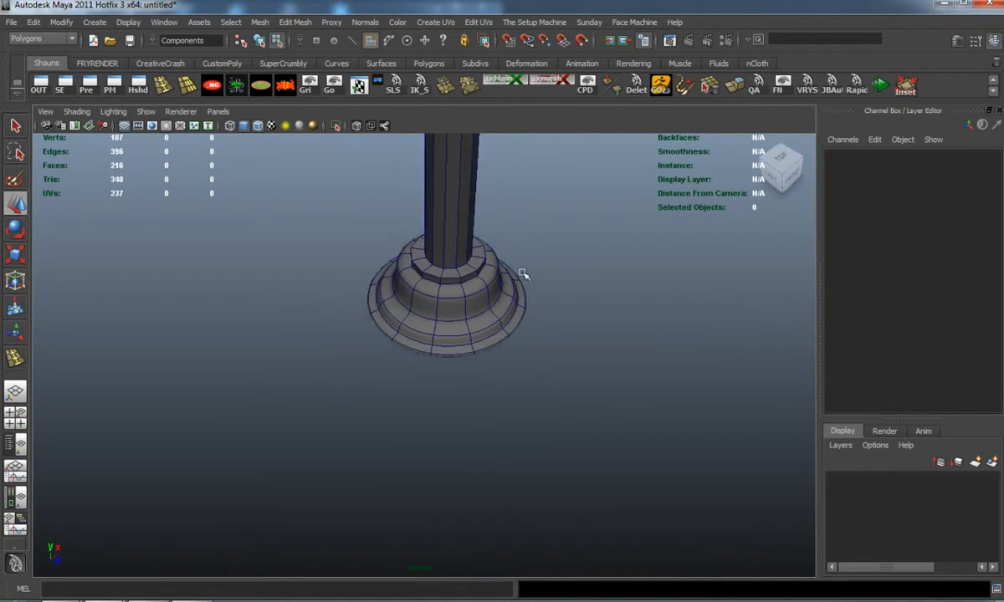
left_click(452, 243)
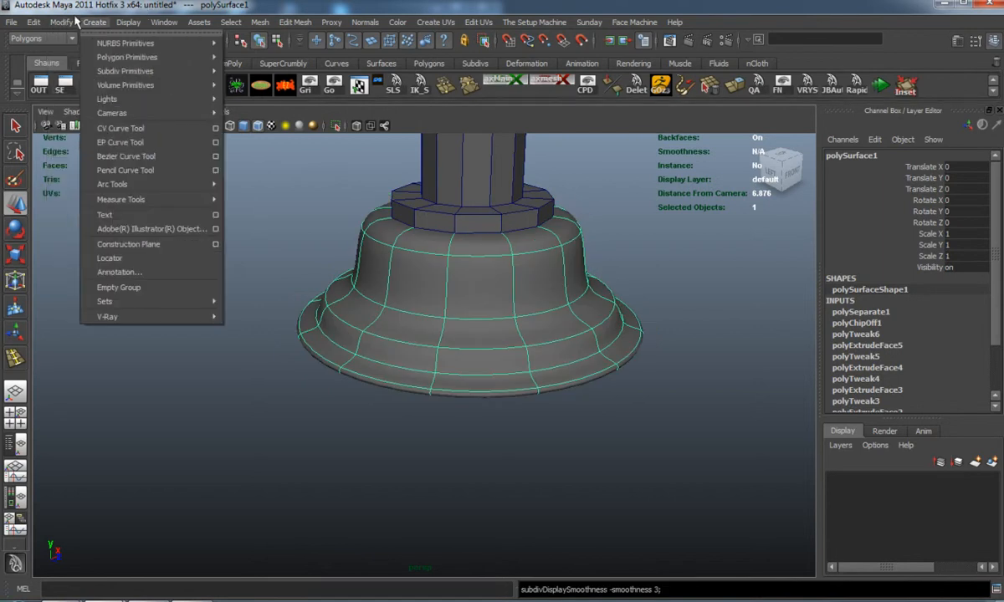
left_click(61, 22)
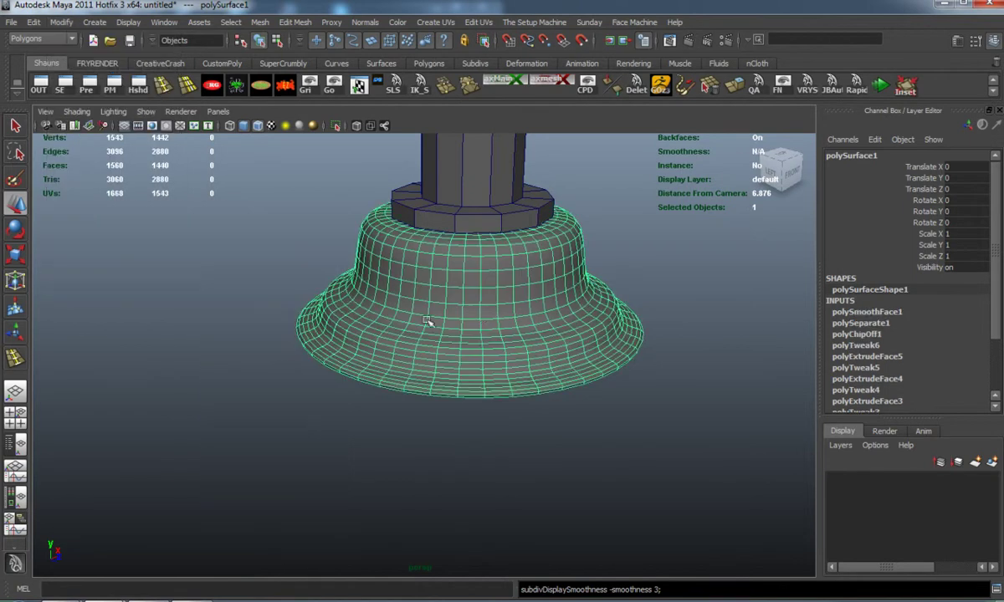
Deselect the smoothed base and insert an edge loop around the stepped base tiers
left_click(867, 312)
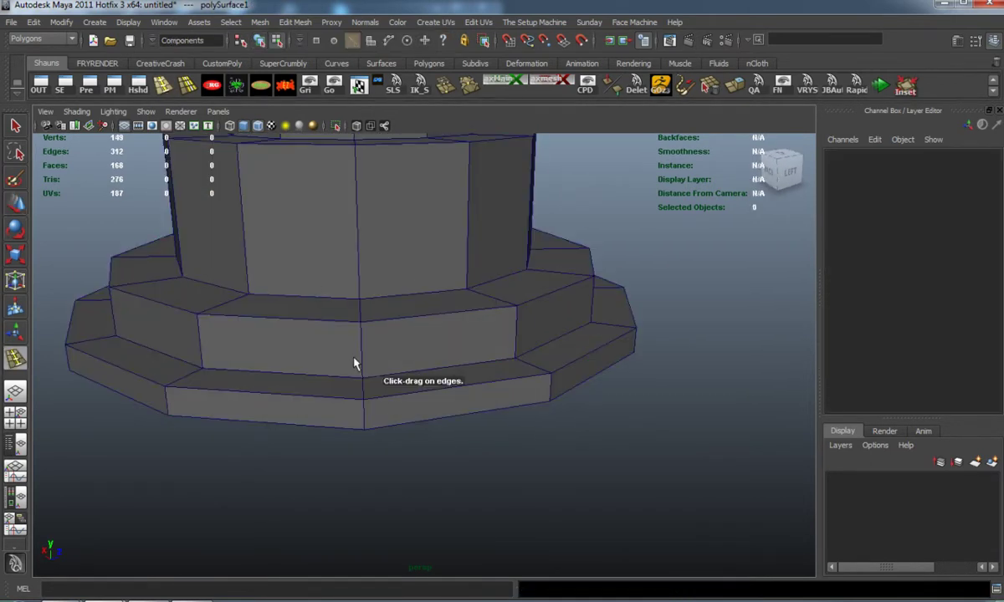
left_click(364, 372)
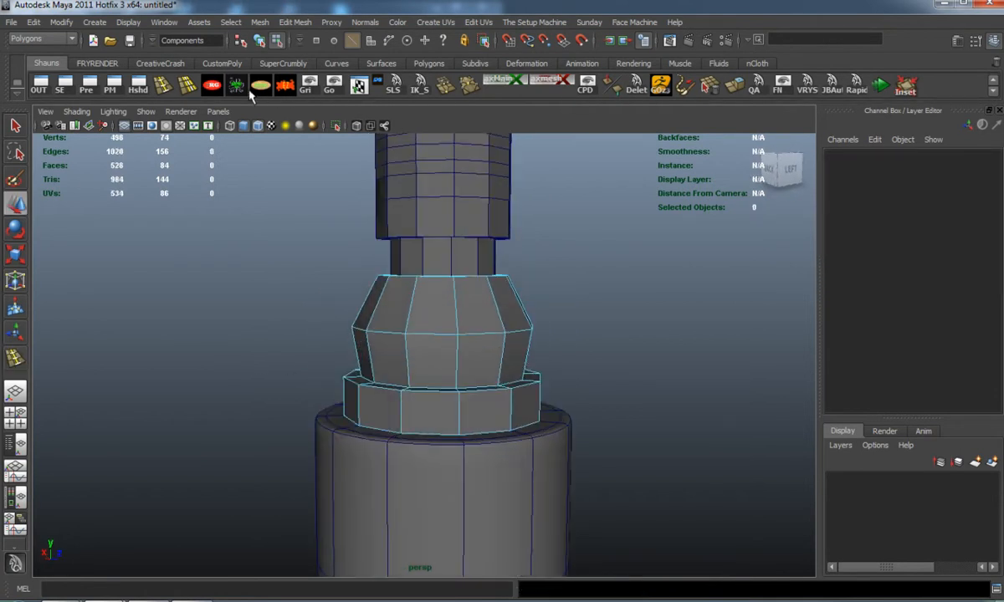
left_click(462, 422)
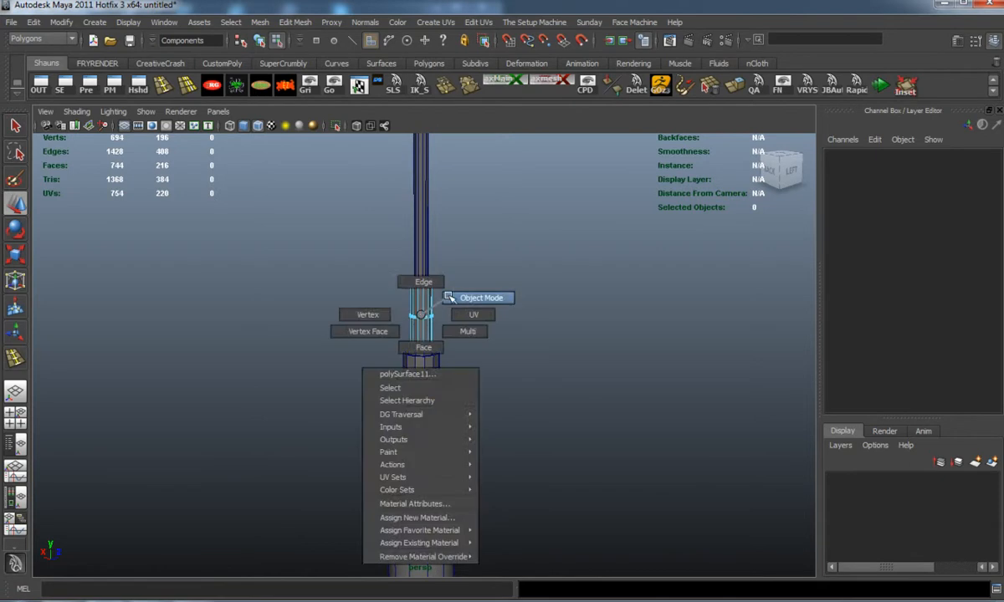
Select alternating horizontal face rings on the middle column for extrusion
left_click(482, 298)
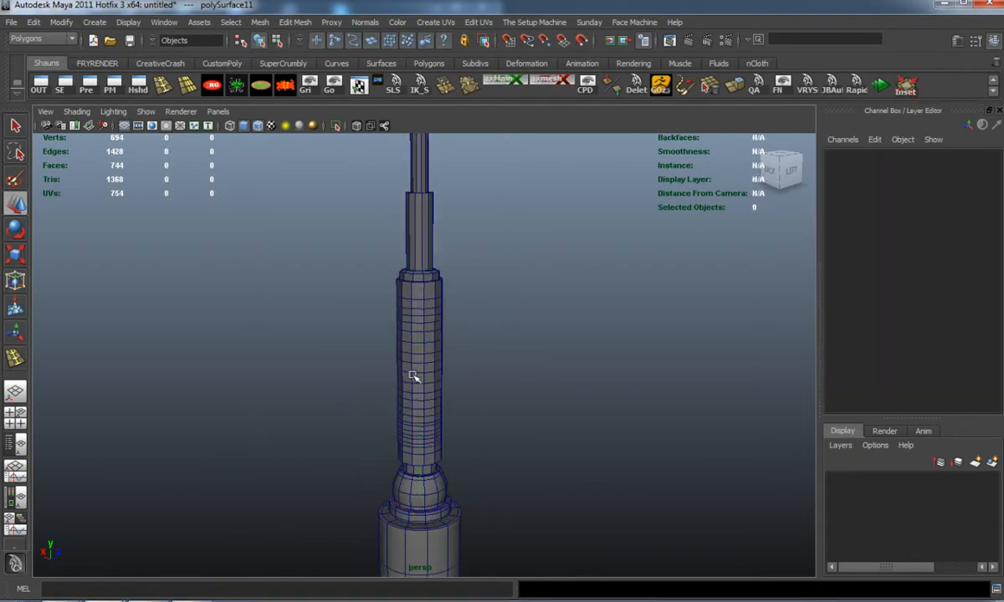
left_click(413, 376)
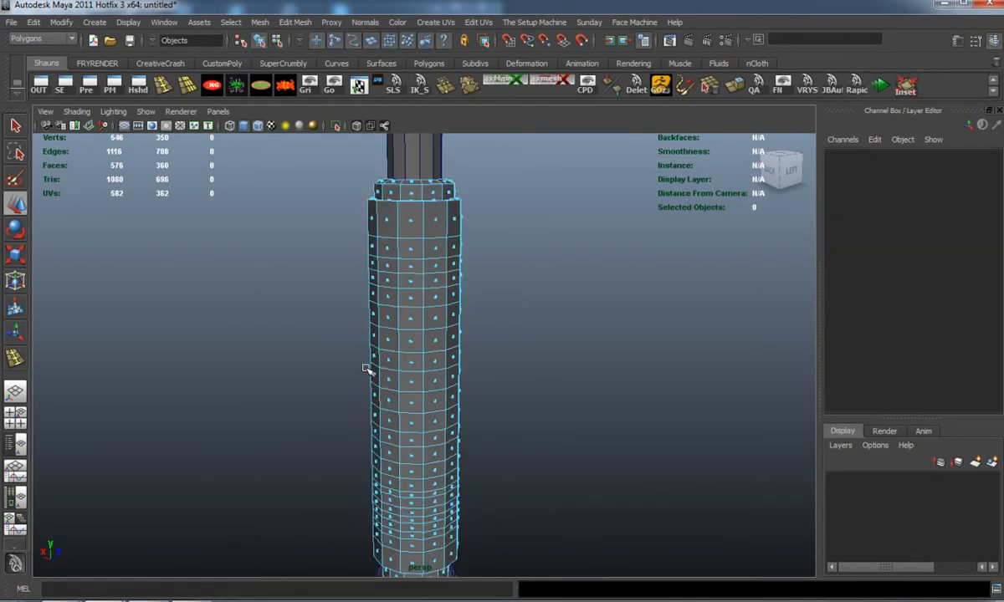
left_click(393, 257)
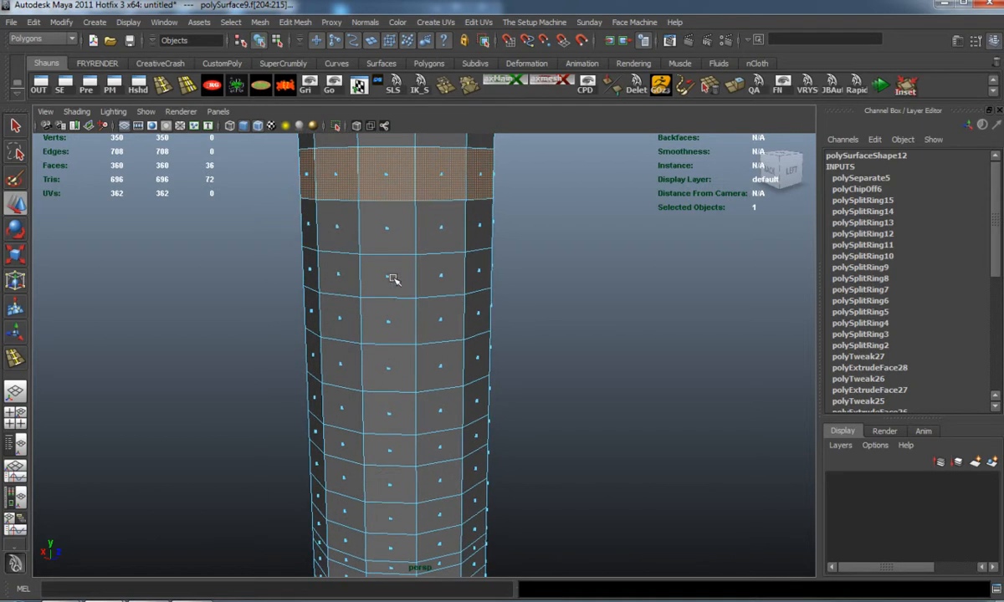
mouse_move(436, 278)
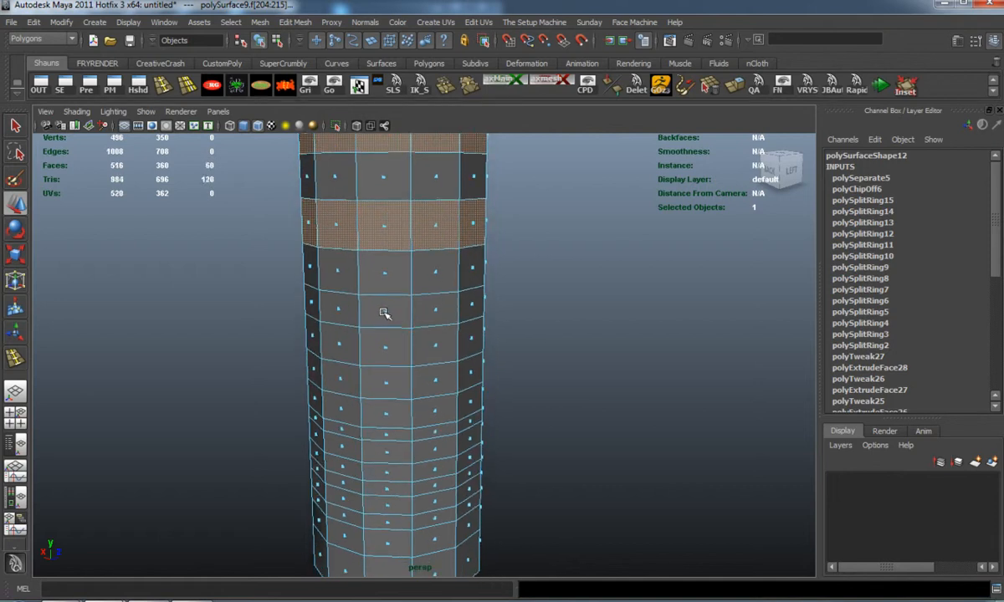
left_click(385, 314)
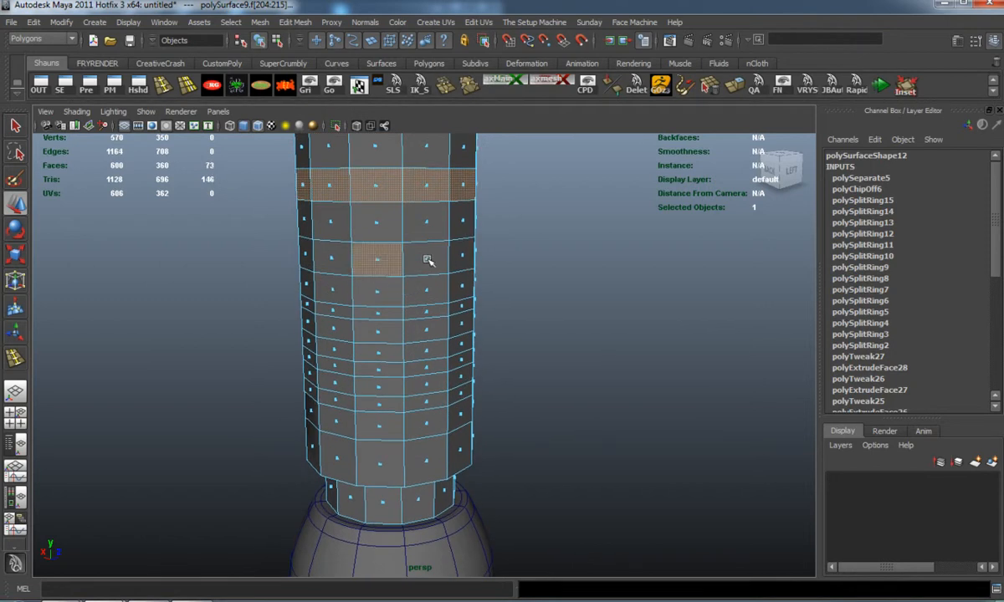
left_click(384, 333)
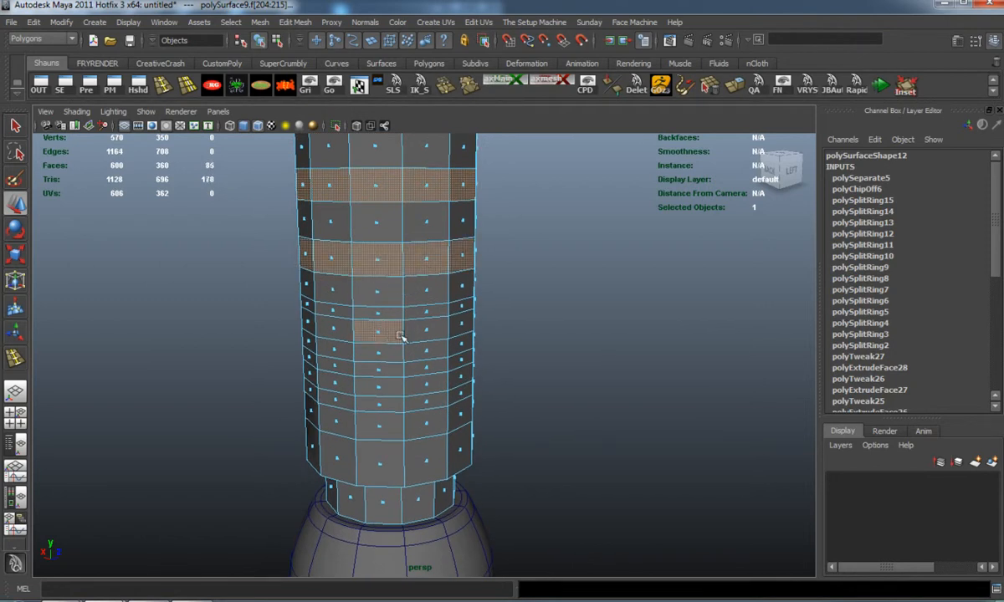
left_click(380, 371)
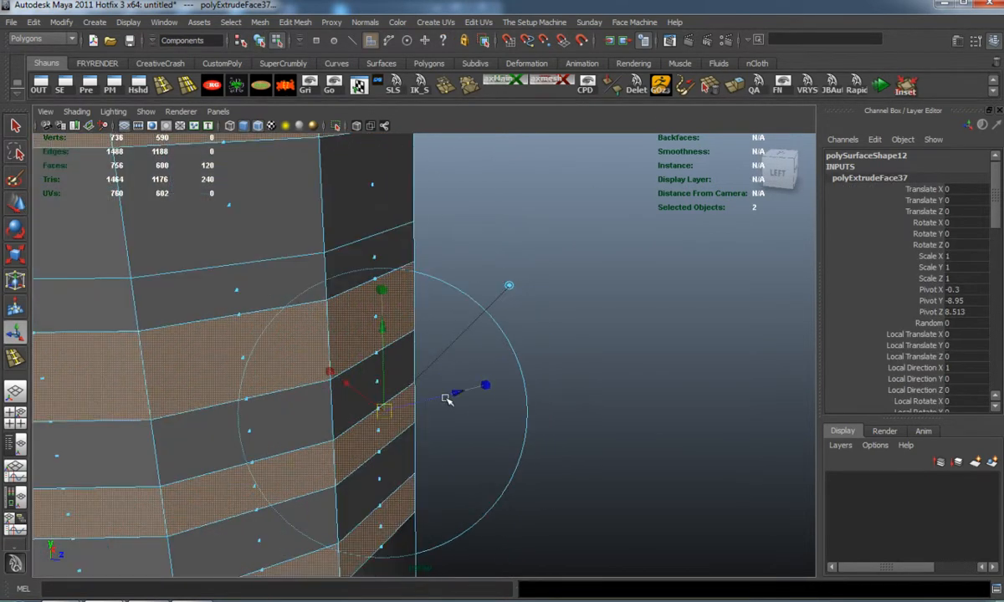
Push the selected face rings outward into raised ribs
left_click_drag(449, 395, 473, 394)
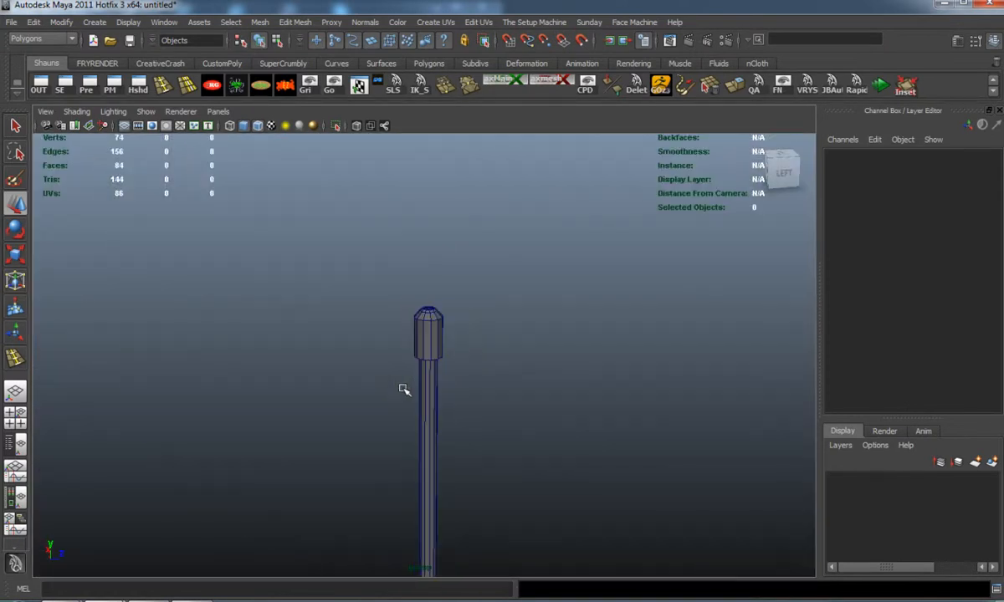
scroll("down", 3)
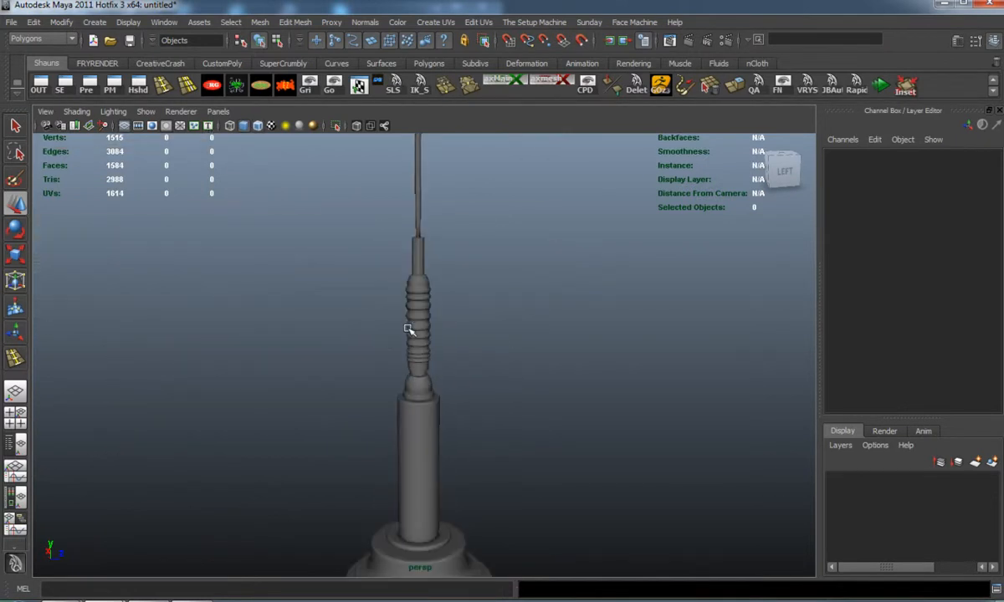
Insert an edge loop on the lower column, then return to Object Mode
left_click(416, 209)
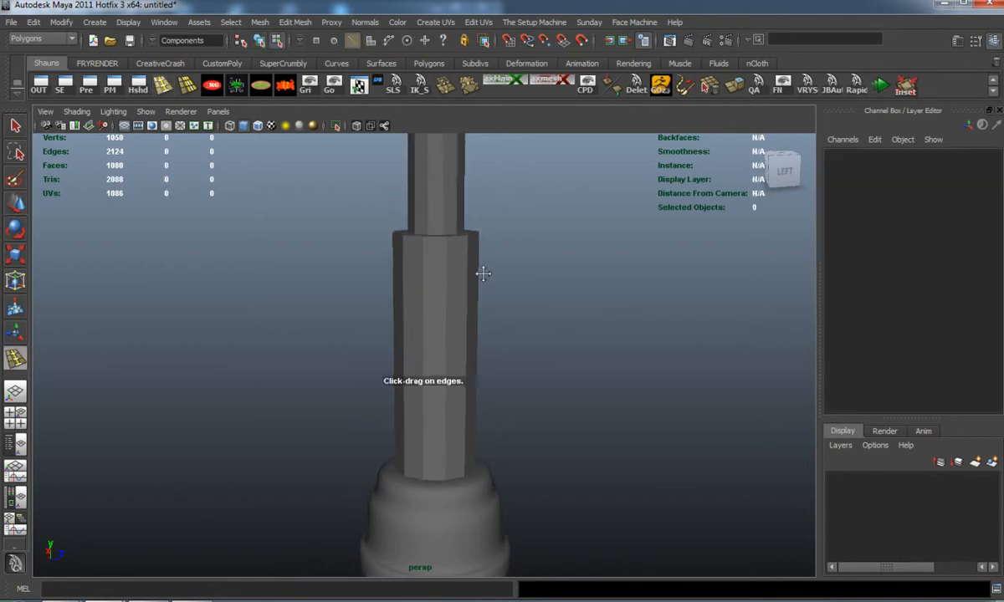
left_click(433, 283)
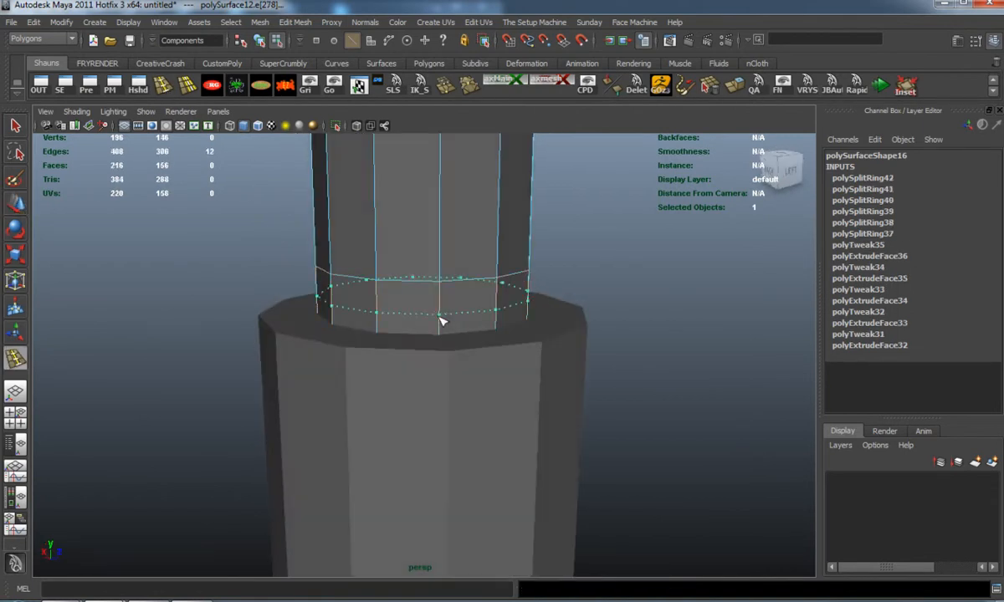
right_click(443, 310)
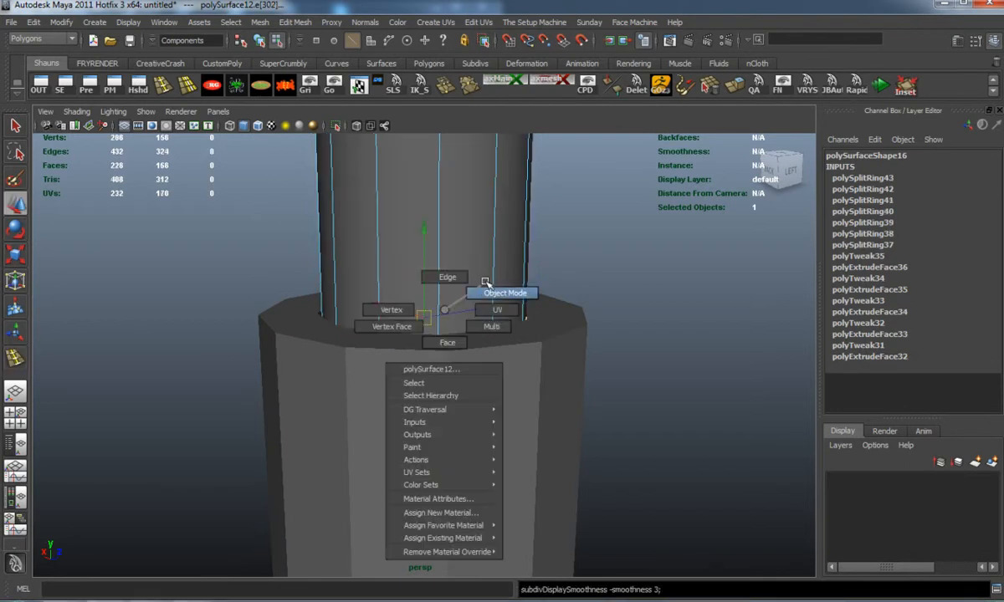
left_click(505, 293)
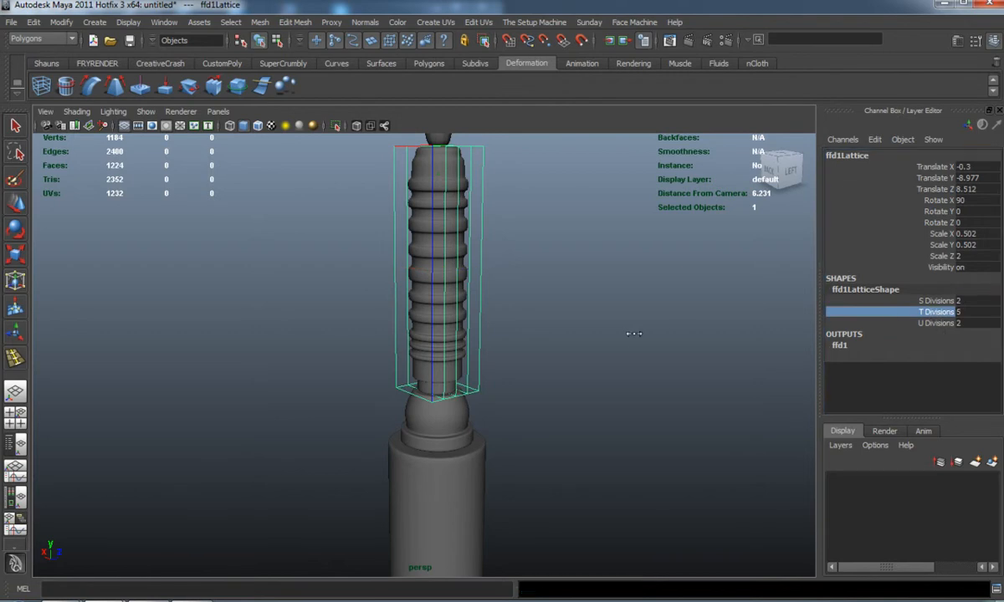
Change the lattice divisions and scale the middle lattice rings outward so the ribbed section bulges
left_click(936, 300)
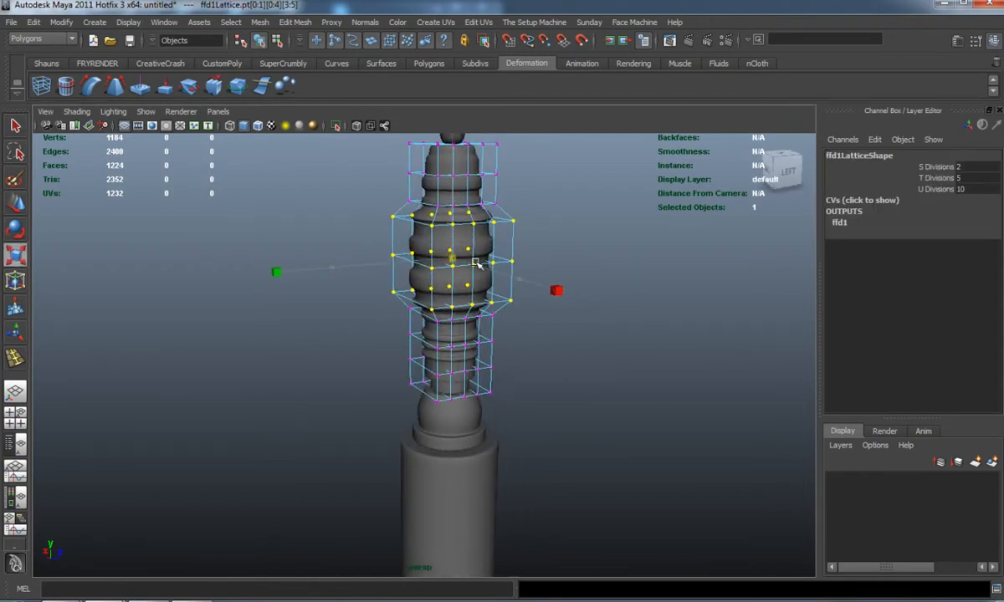
left_click(548, 300)
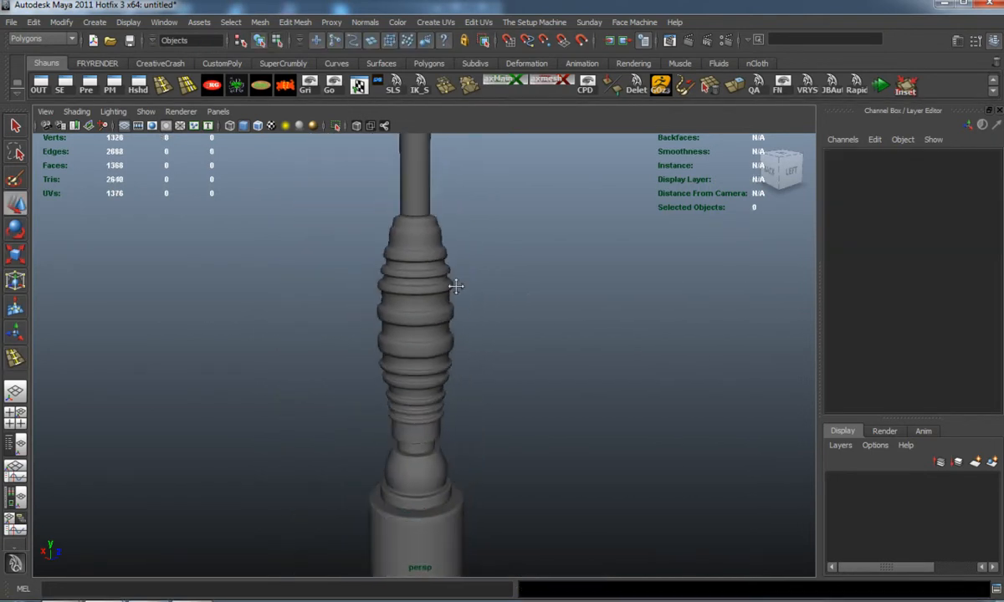
Select the rod tip's top vertices and drag them down to shorten the rod
left_click_drag(456, 287, 194, 363)
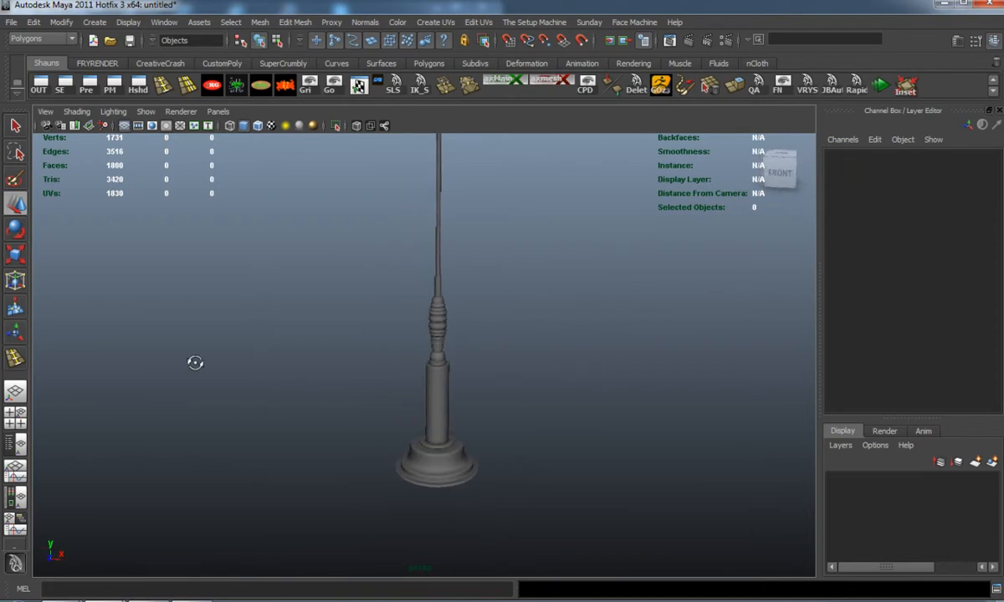
left_click_drag(195, 363, 353, 408)
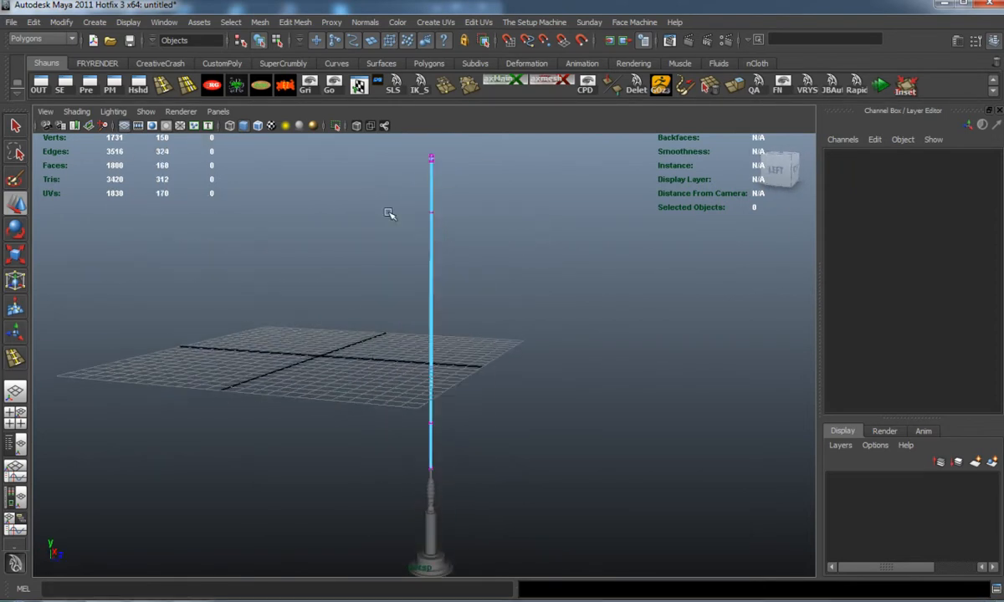
left_click(431, 159)
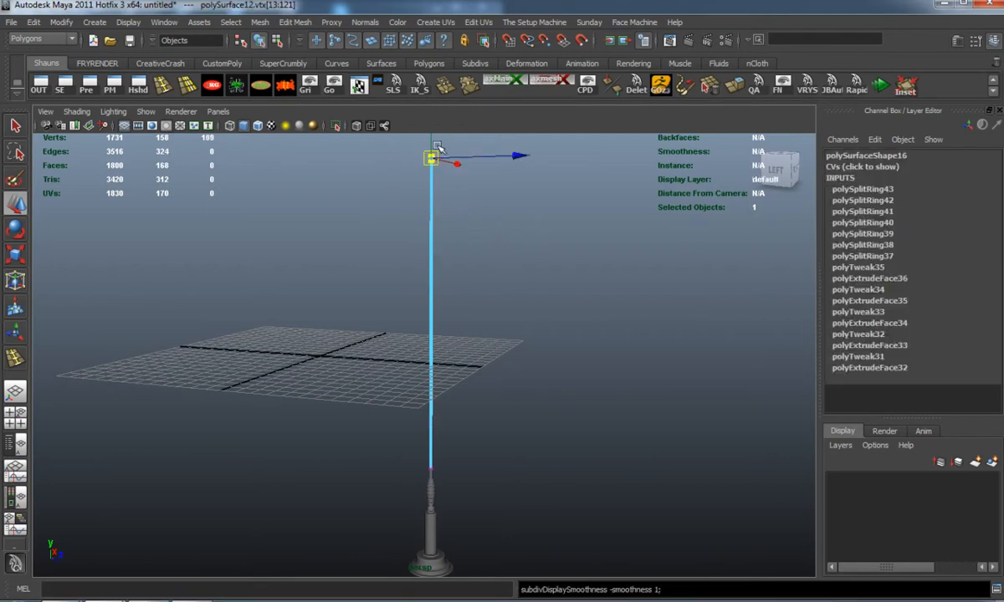
left_click_drag(430, 155, 431, 343)
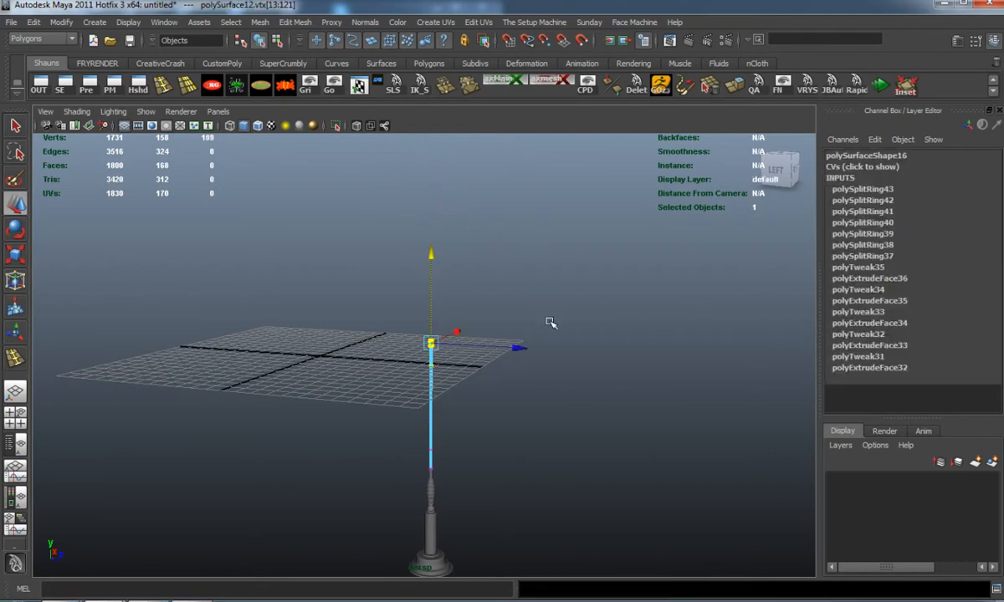